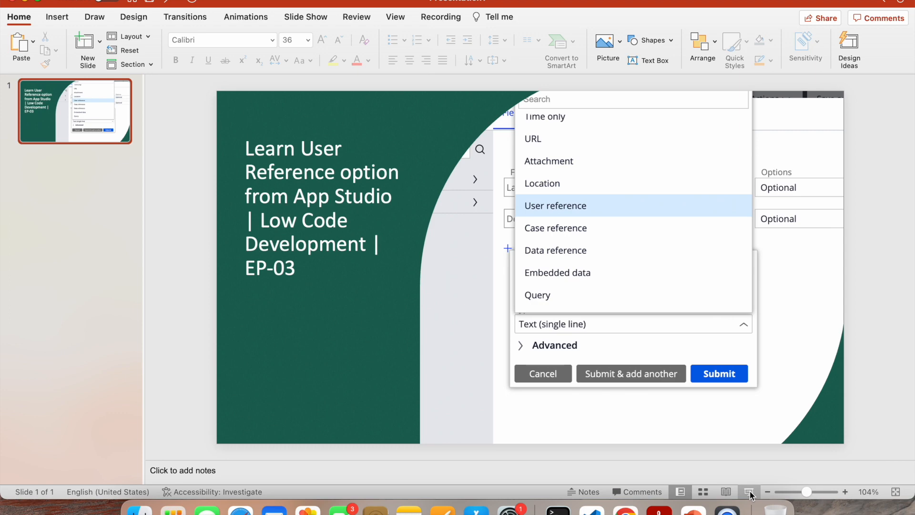
mouse_move(626, 504)
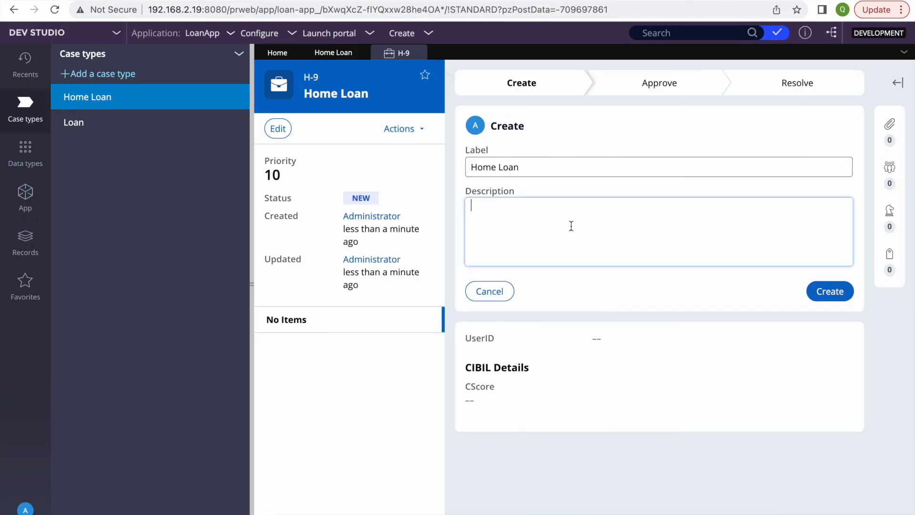
mouse_move(579, 200)
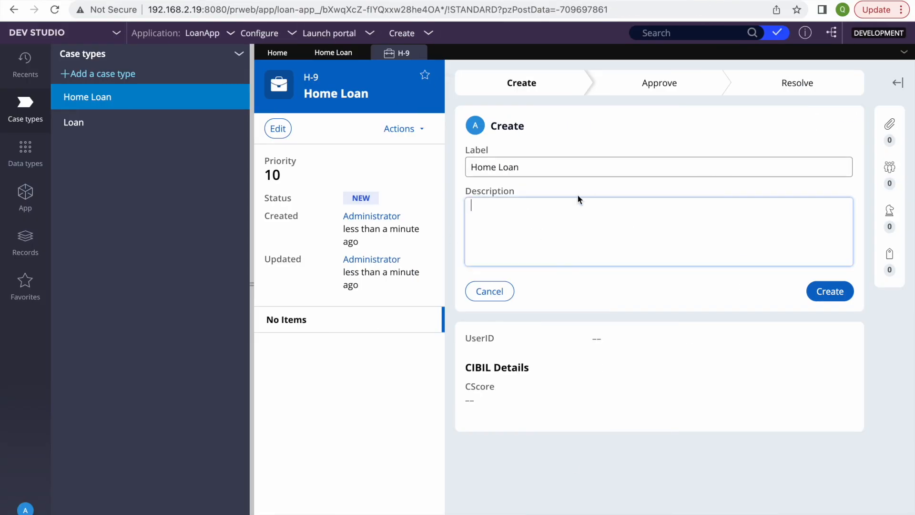
mouse_move(489, 290)
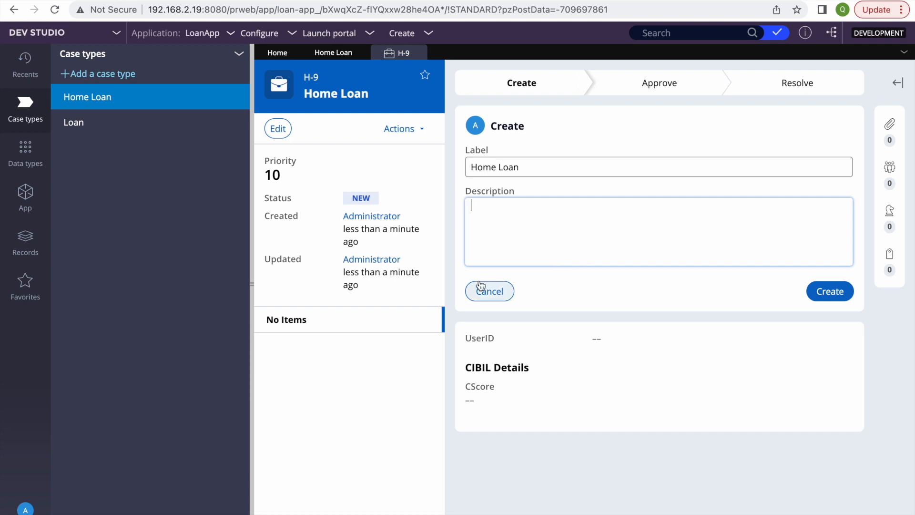
mouse_move(531, 263)
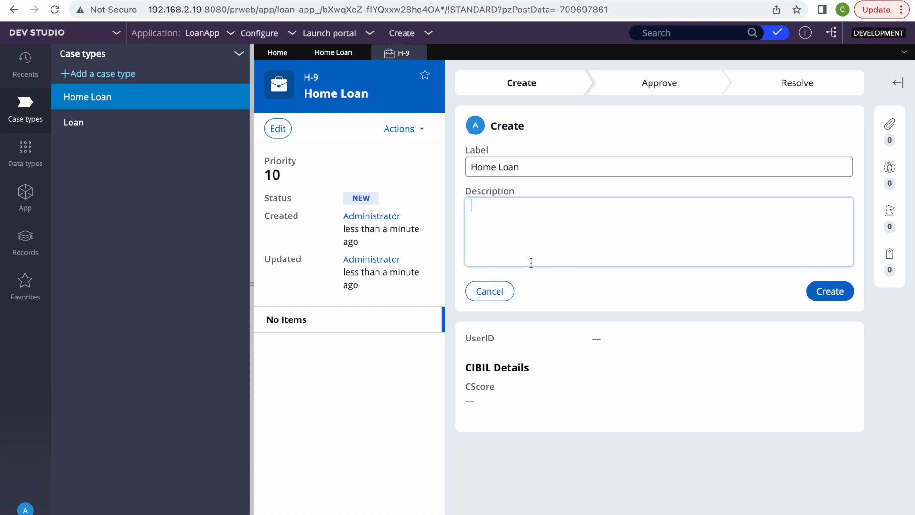
mouse_move(540, 278)
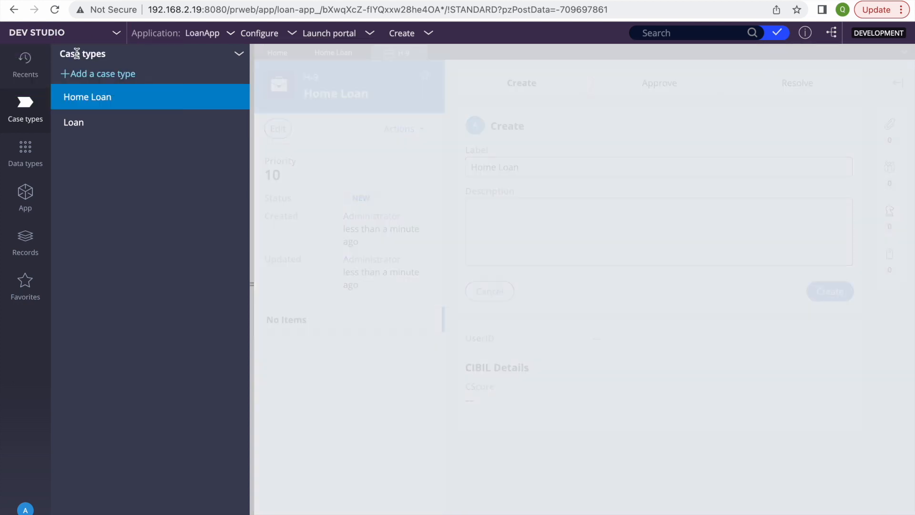
Step: Dismiss the step details, select the Create form step, and open its view configuration
left_click(86, 97)
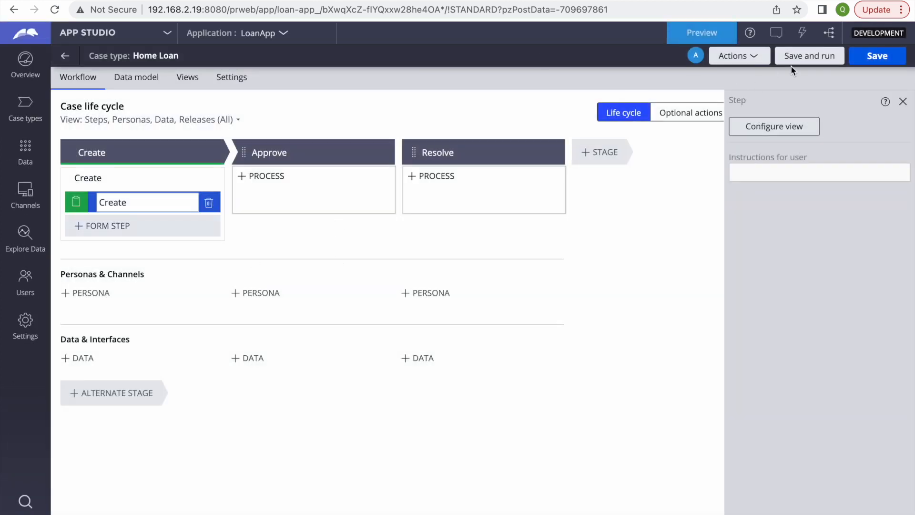
mouse_move(734, 78)
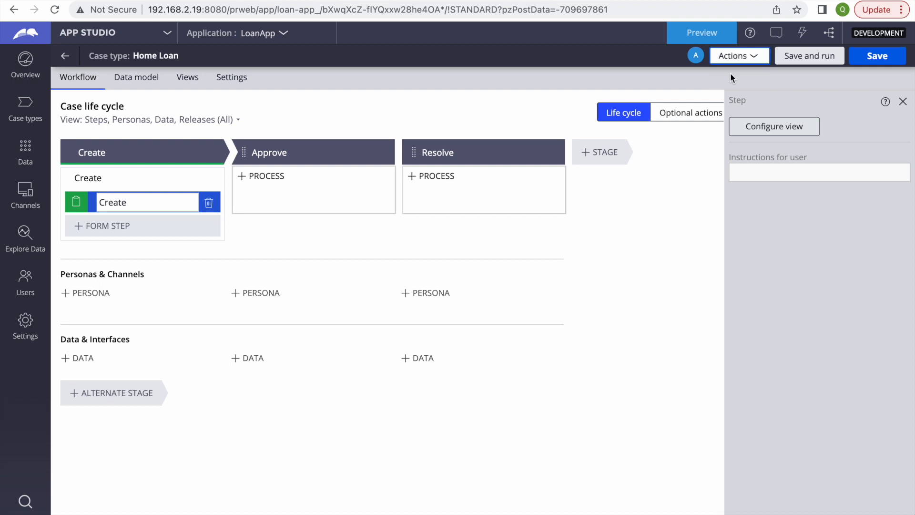
left_click(904, 101)
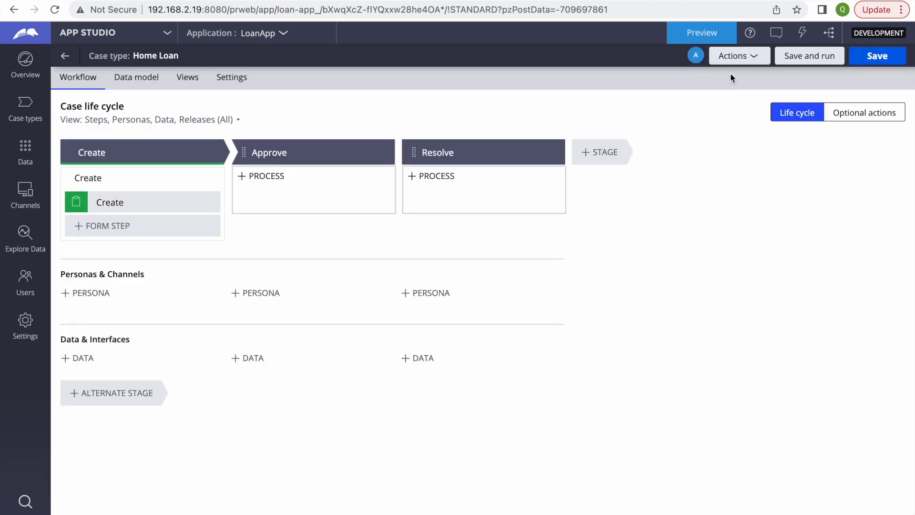
left_click(110, 202)
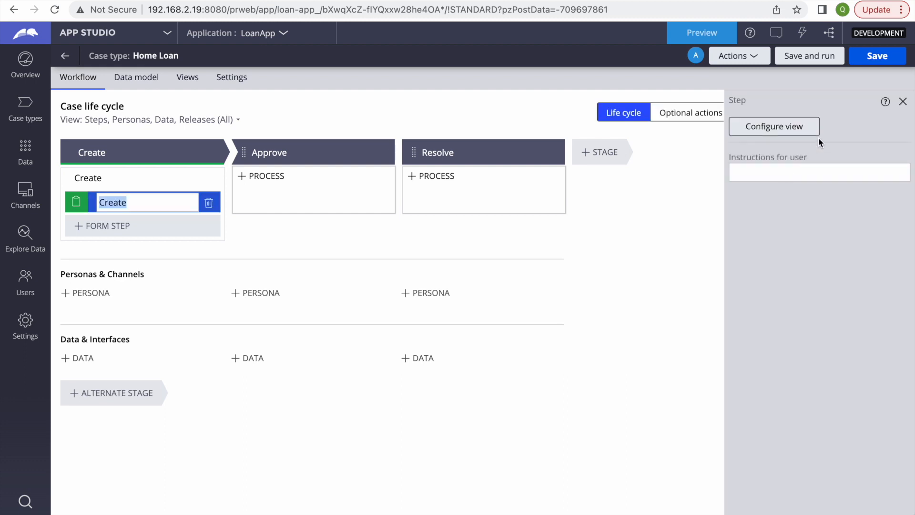
left_click(774, 126)
type("U")
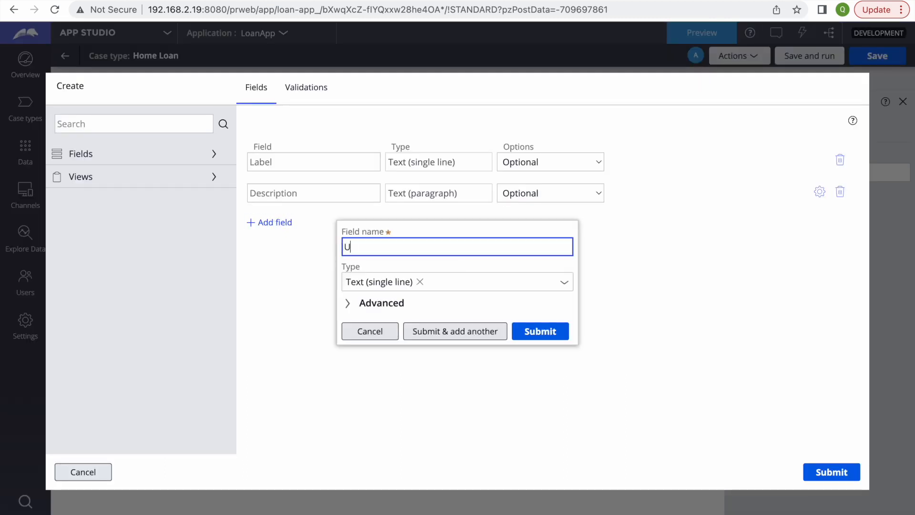
Step: Add a UserID field of type User reference, displayed as a drop-down list, and submit it
type("serID")
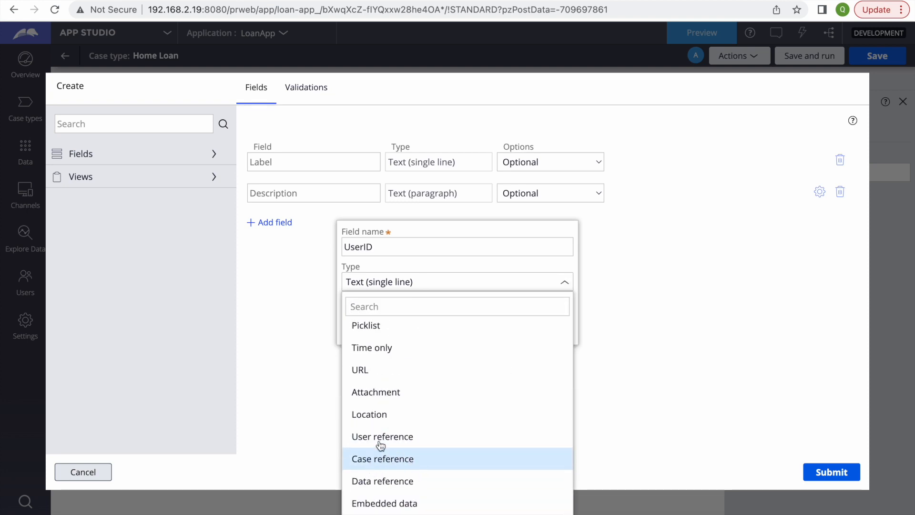
left_click(382, 437)
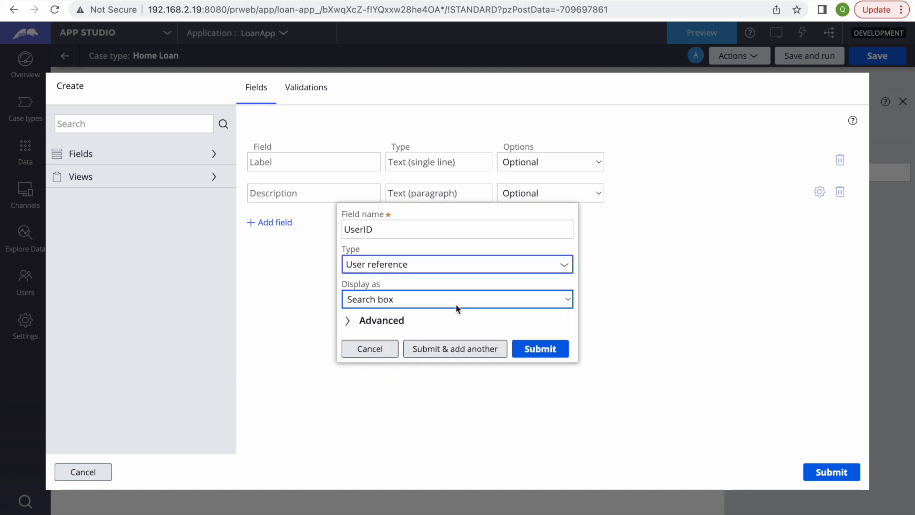
mouse_move(467, 306)
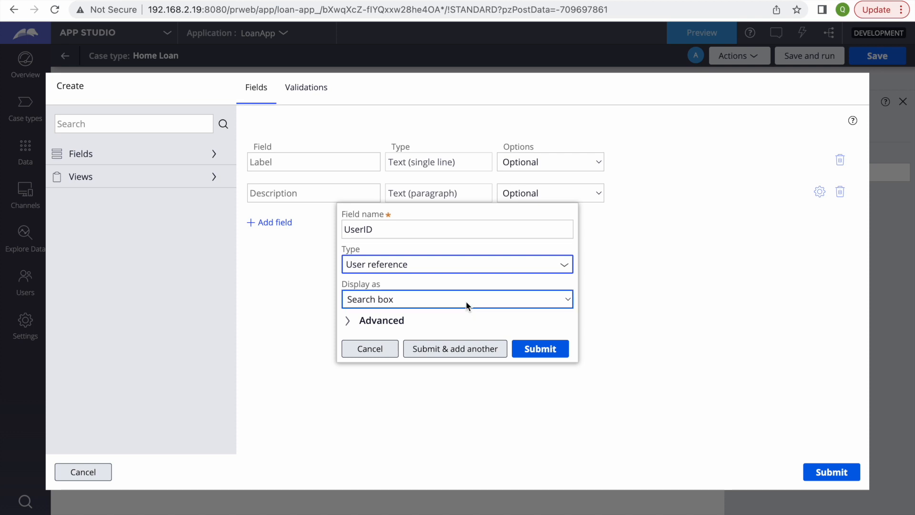
left_click(457, 299)
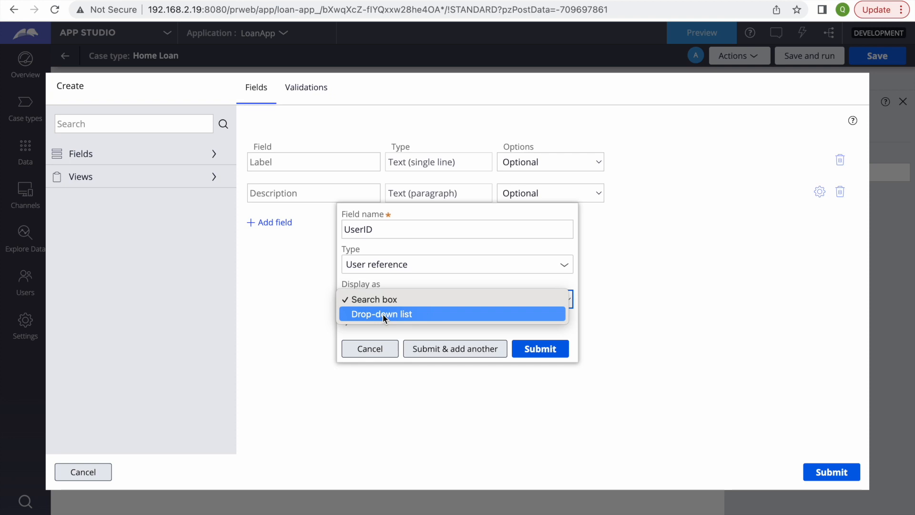
left_click(381, 314)
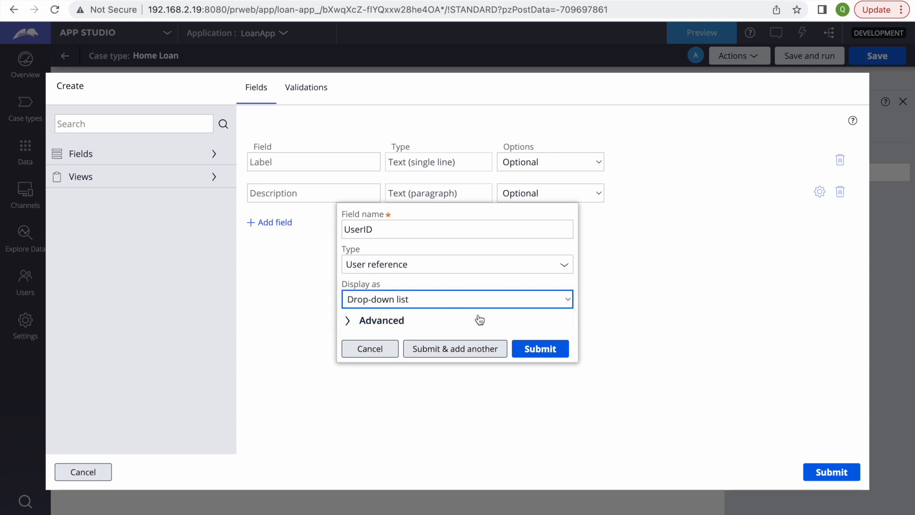
left_click(539, 348)
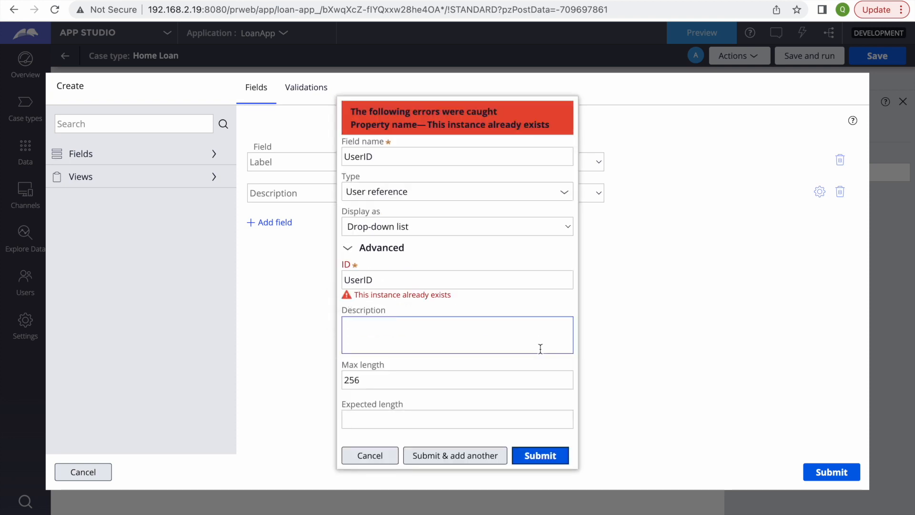
Step: Change the duplicate field ID to UserOpID with description User ID and submit
left_click(457, 279)
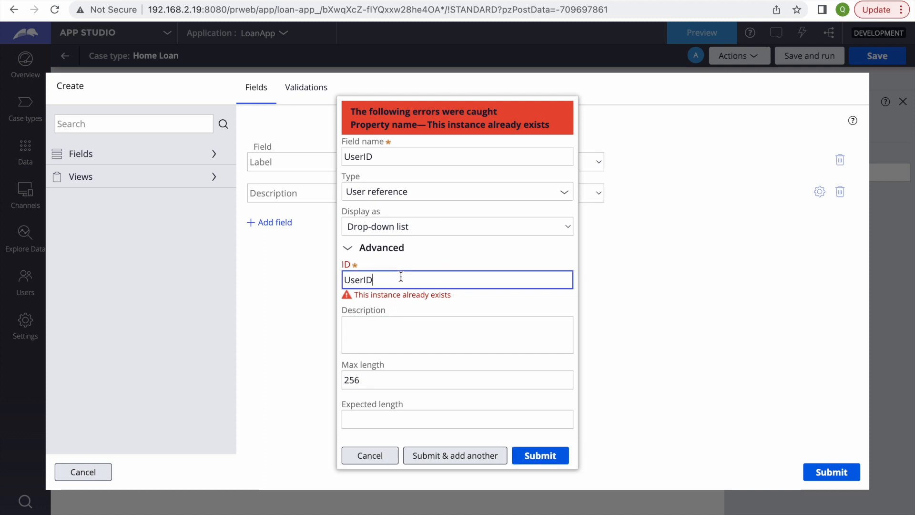
key("Backspace")
type("OpId")
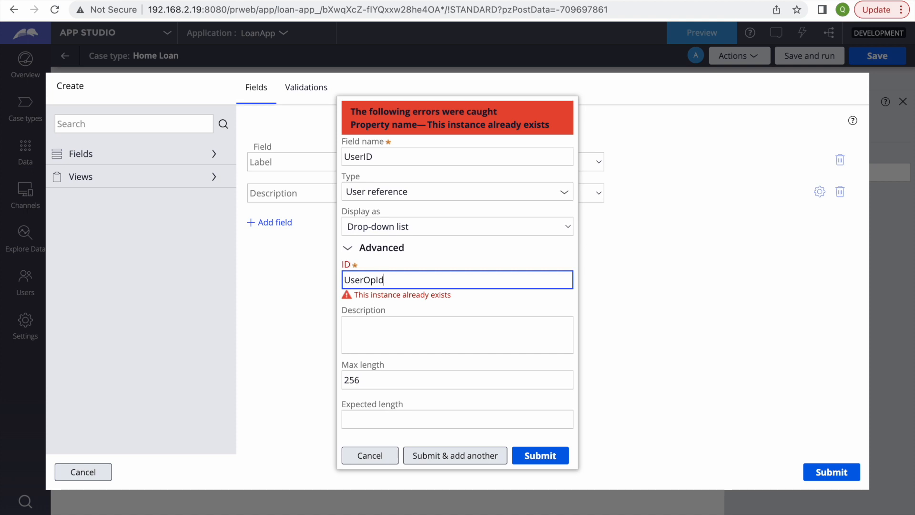
key("Backspace")
type("D")
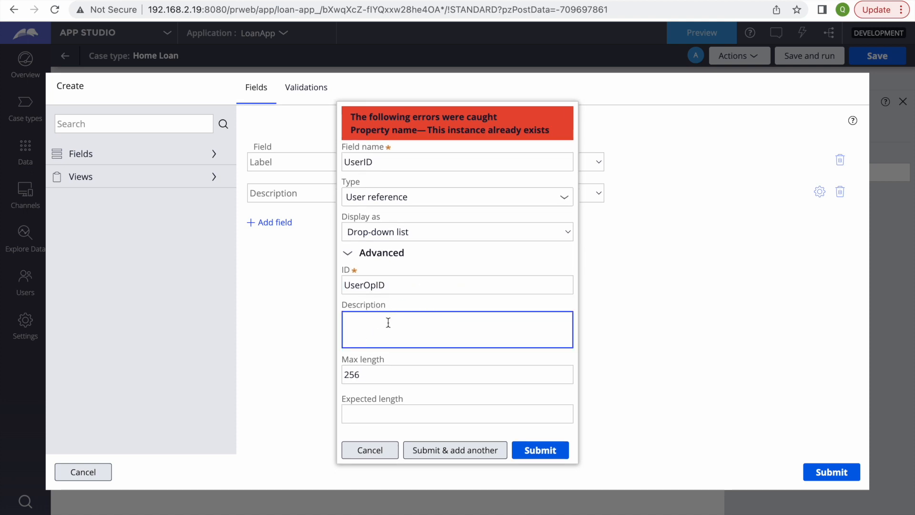
type("User")
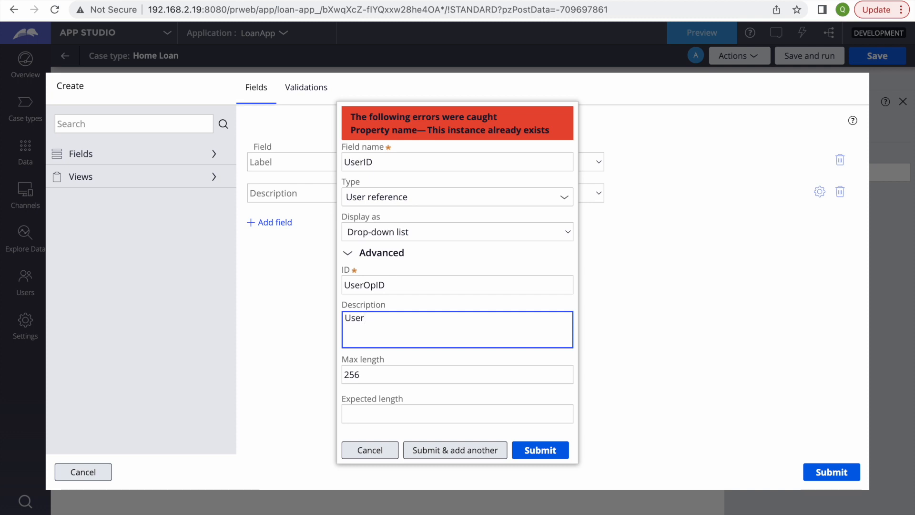
type("ID")
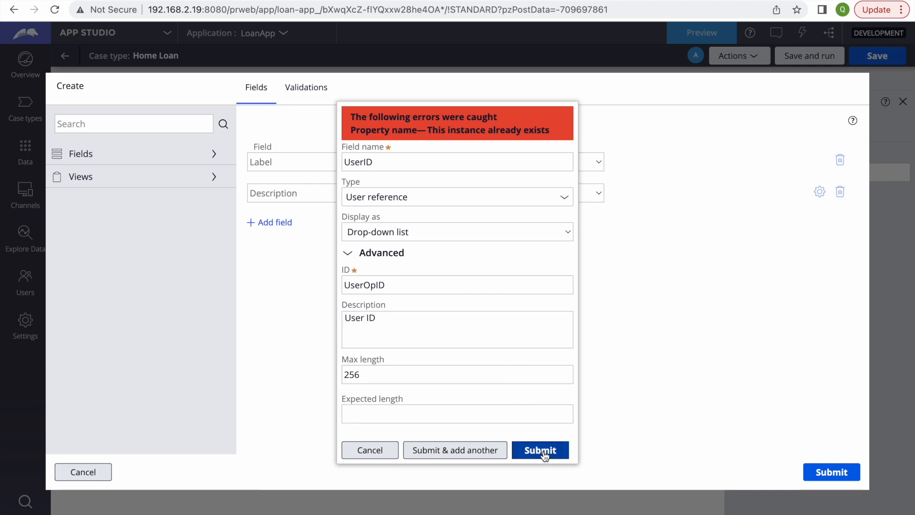
left_click(539, 450)
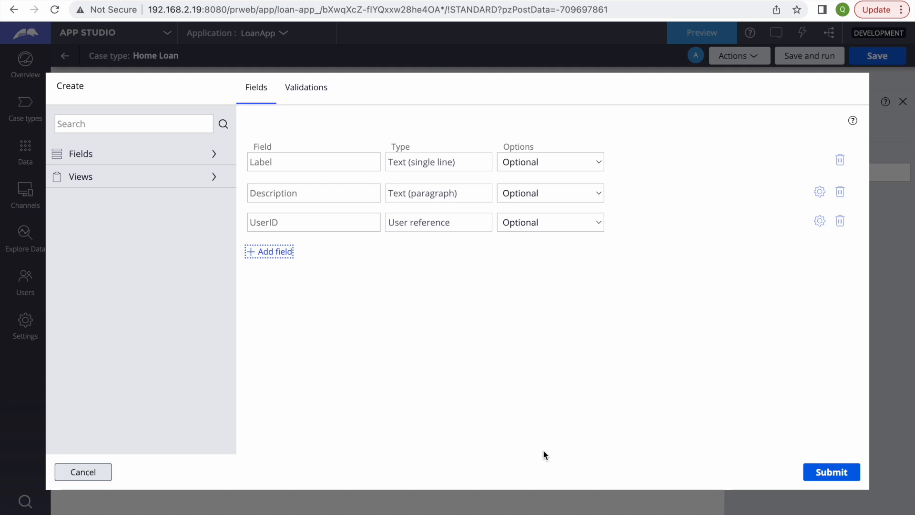
mouse_move(618, 408)
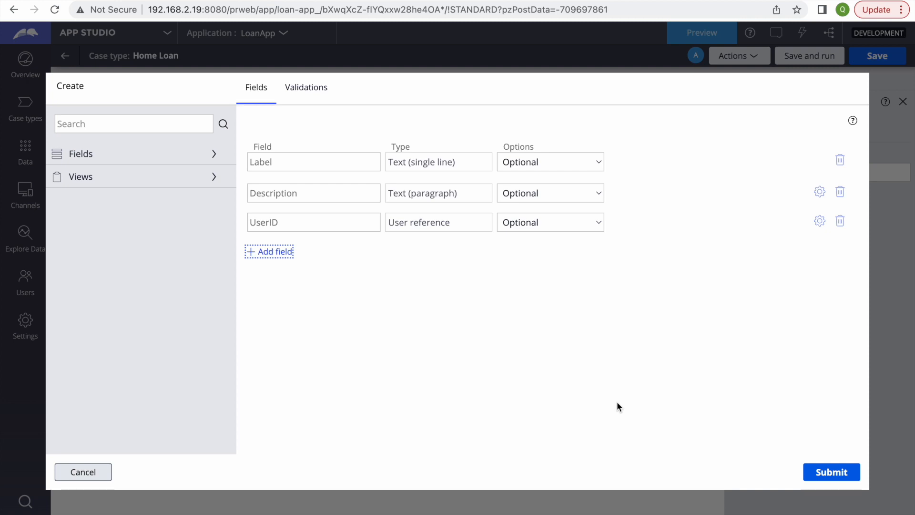
Step: Submit the Create form's field list, returning to the Home Loan life cycle
left_click(831, 472)
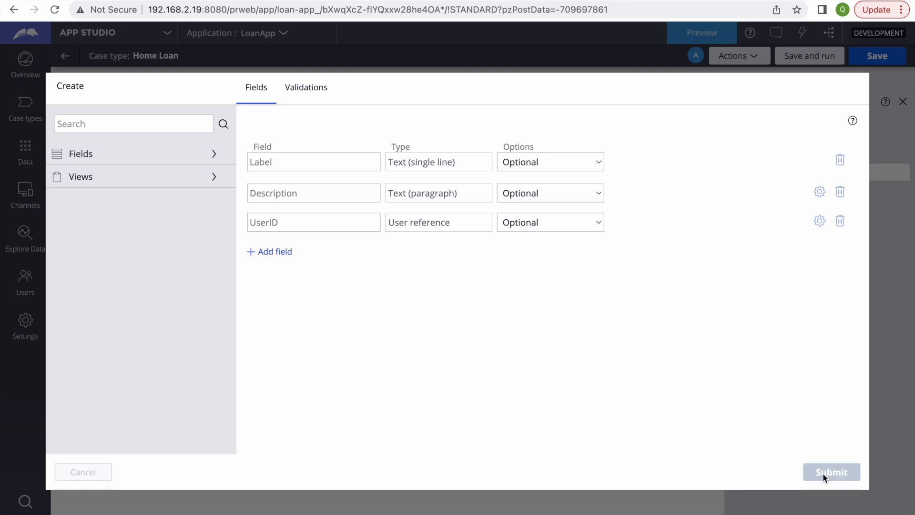
left_click(830, 471)
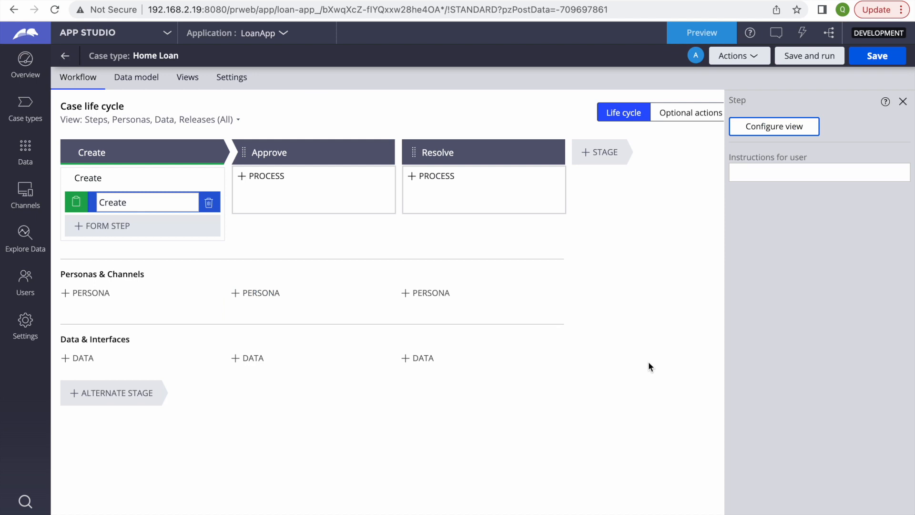
Step: Save and run the Home Loan case type, previewing the LoanApp User Portal
left_click(877, 55)
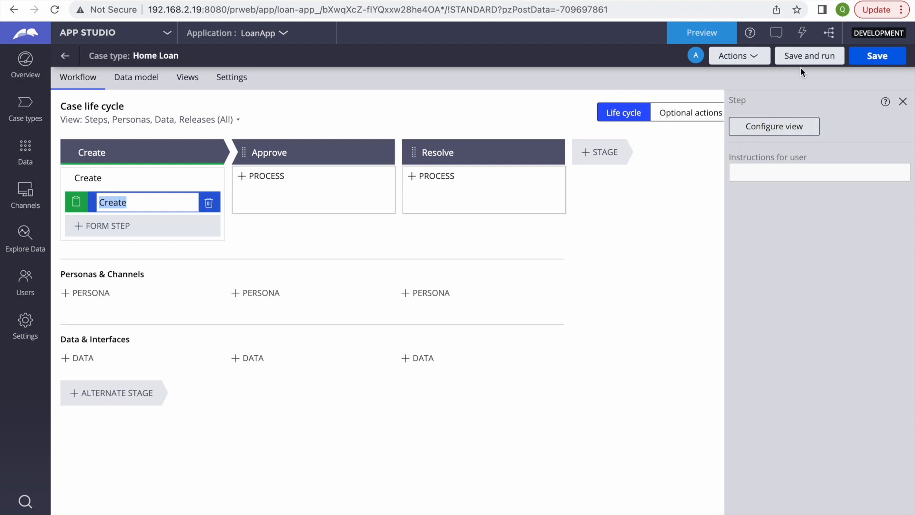
left_click(810, 55)
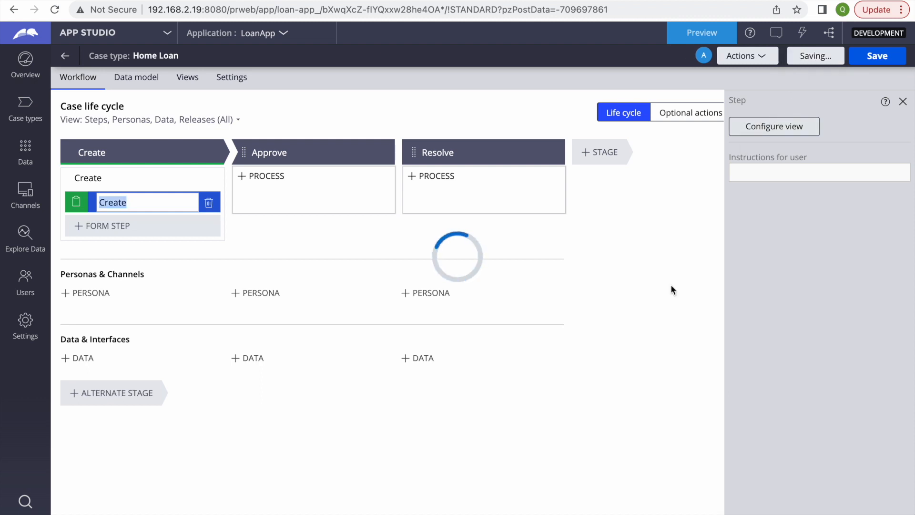
left_click(701, 32)
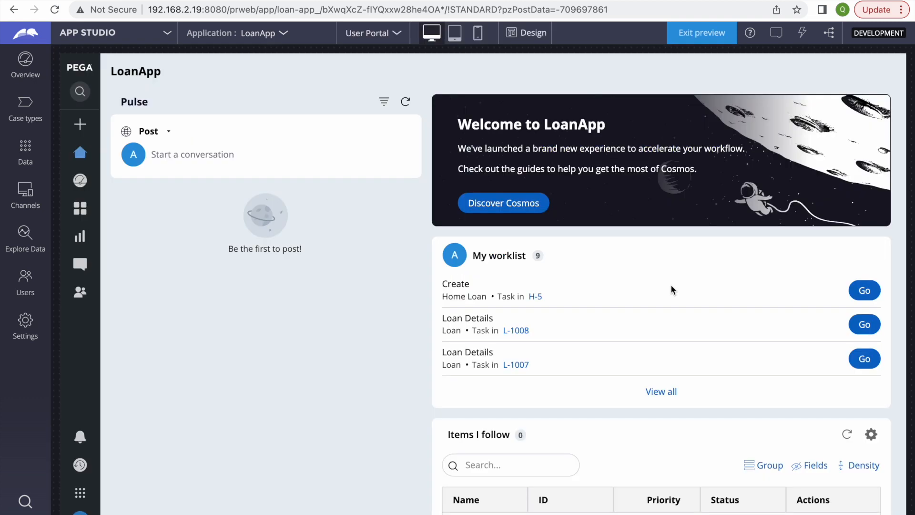
Step: Start a New Home Loan case and check the Administrator users in the UserID drop-down
left_click(864, 290)
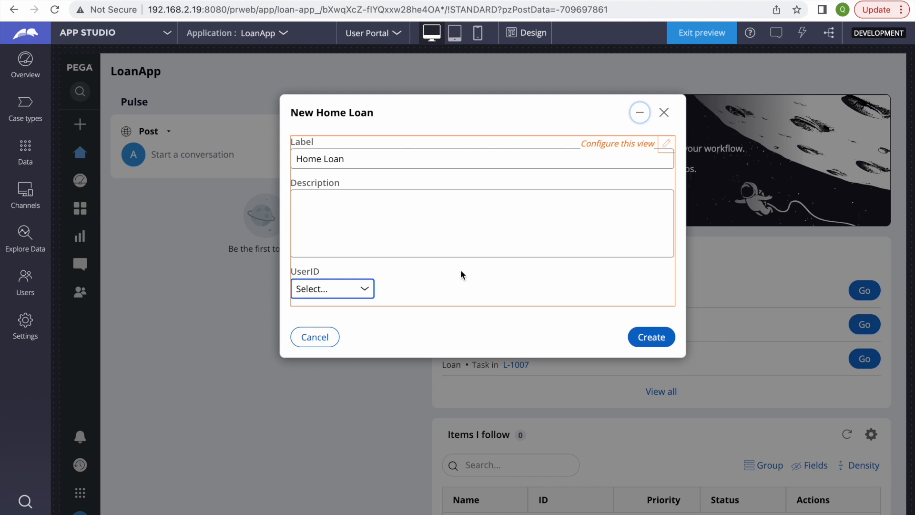
mouse_move(332, 288)
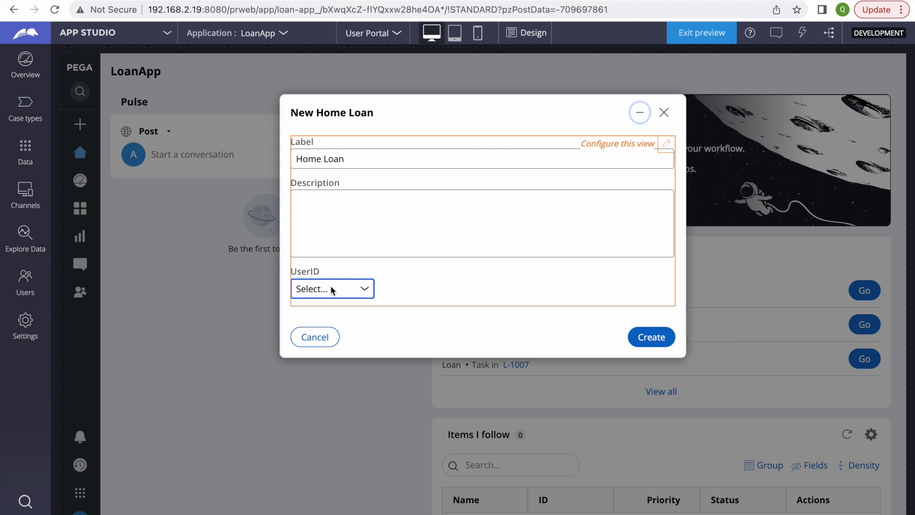
left_click(332, 289)
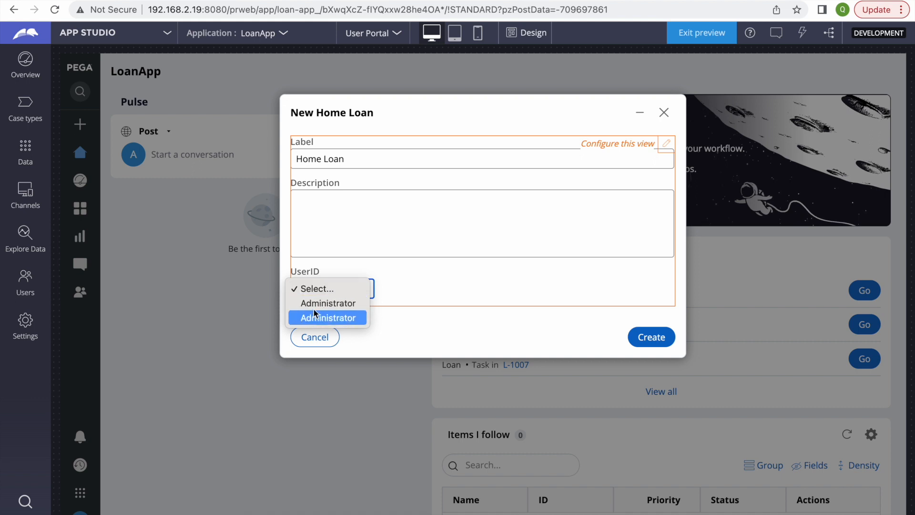
mouse_move(400, 296)
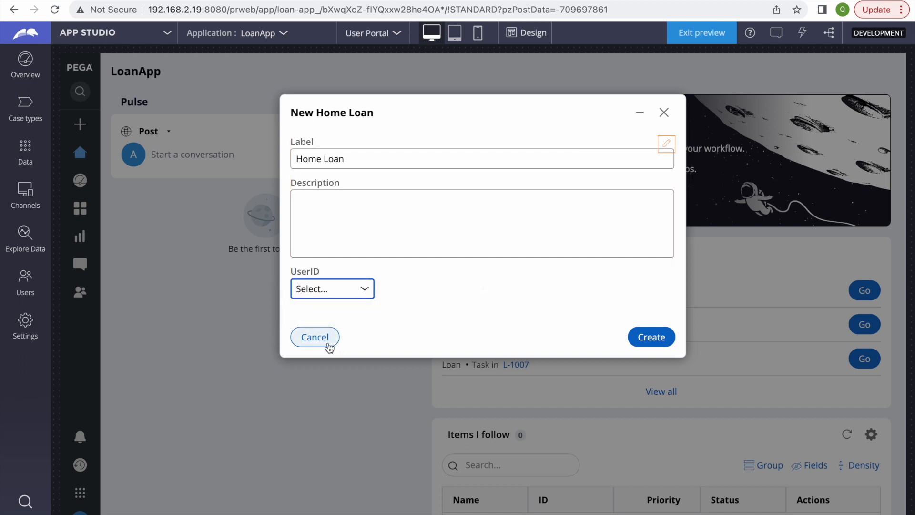
left_click(332, 289)
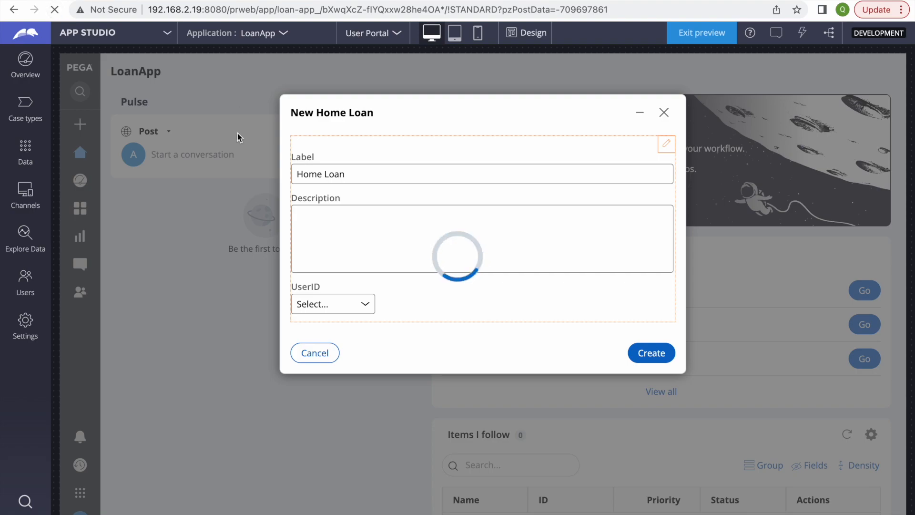
Step: Set the Create form's UserID field to select records using a search box
left_click(650, 352)
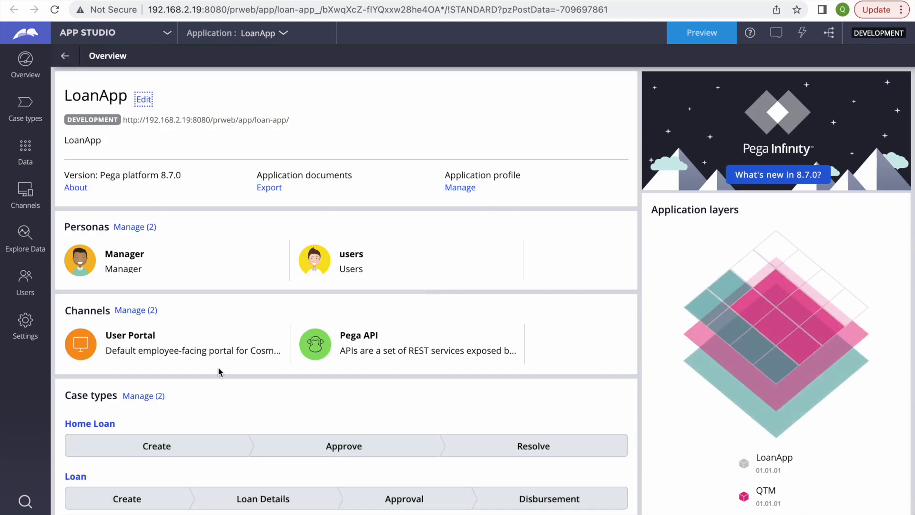
left_click(90, 423)
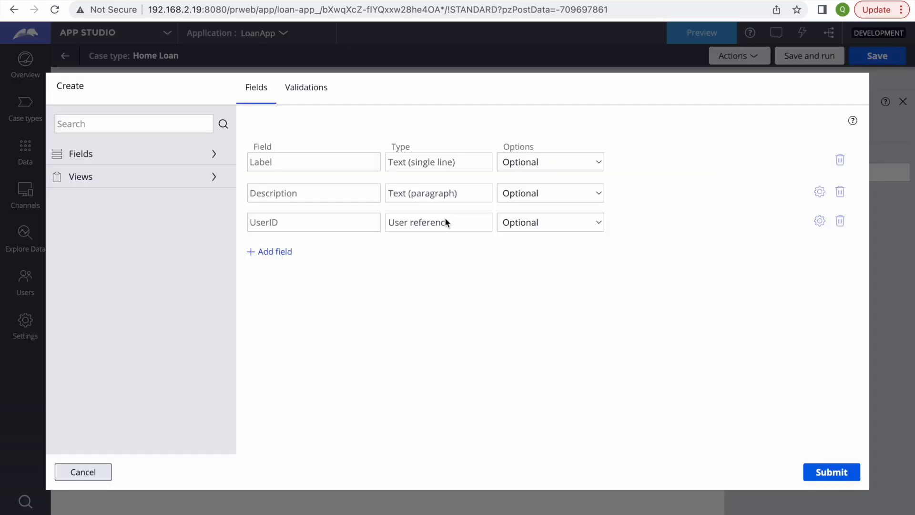
left_click(819, 221)
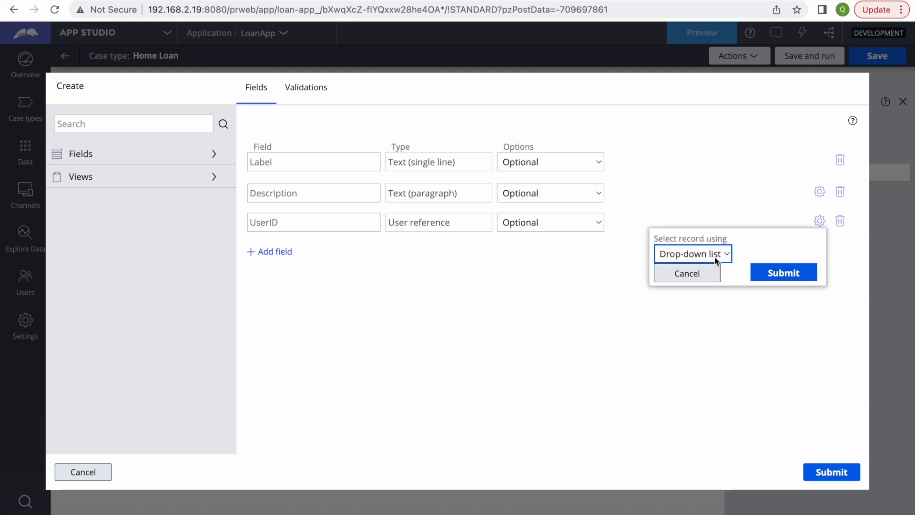
left_click(692, 253)
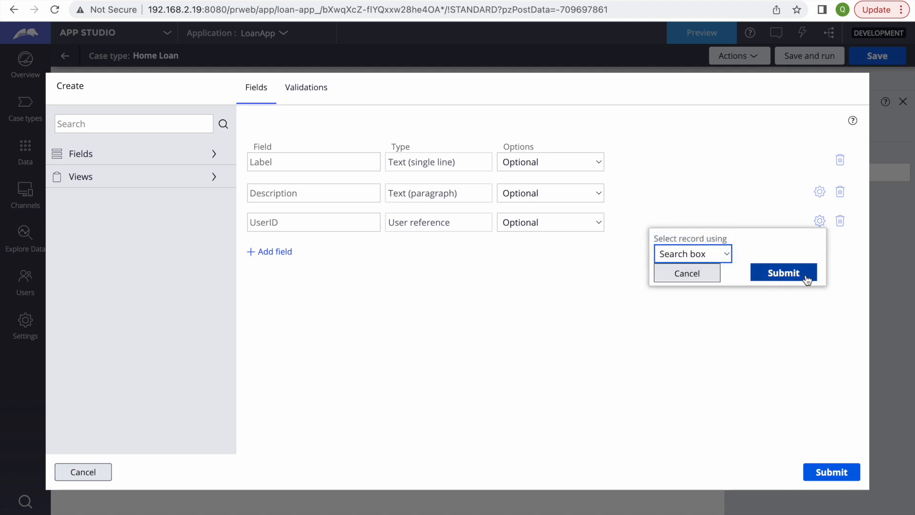
left_click(783, 272)
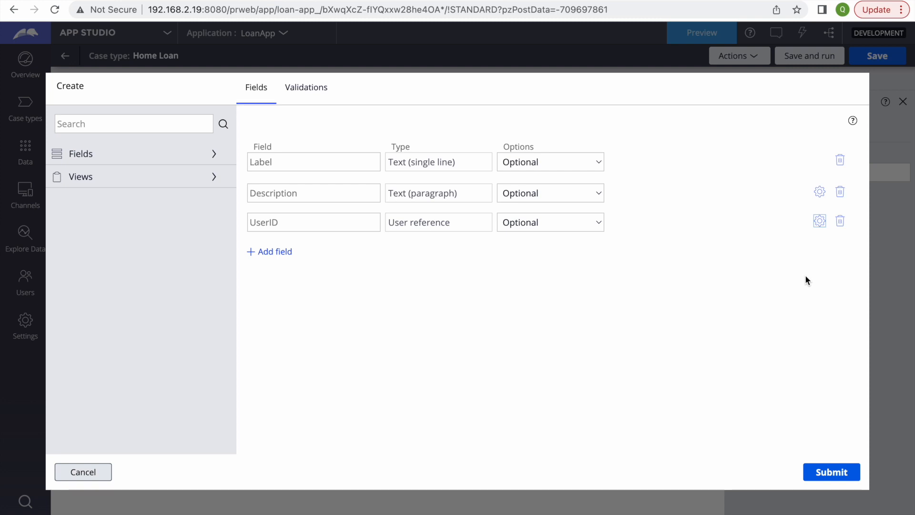
mouse_move(808, 280)
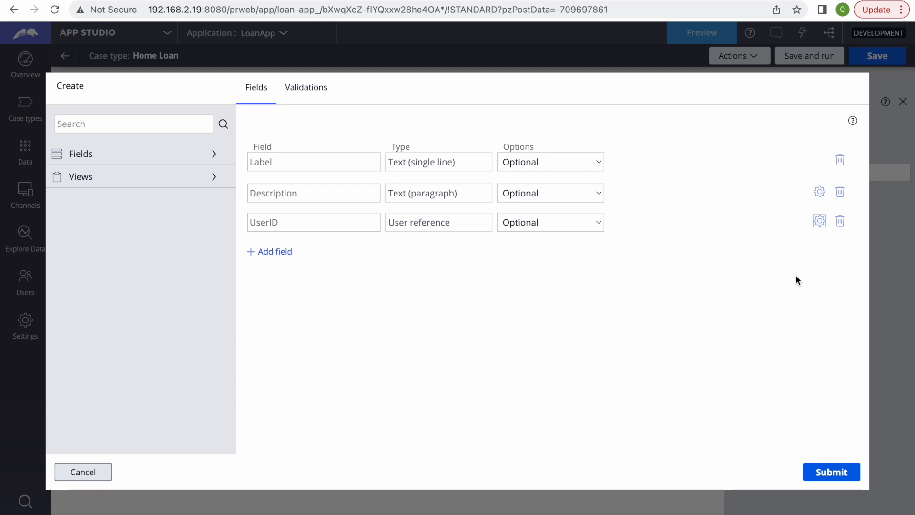
mouse_move(323, 292)
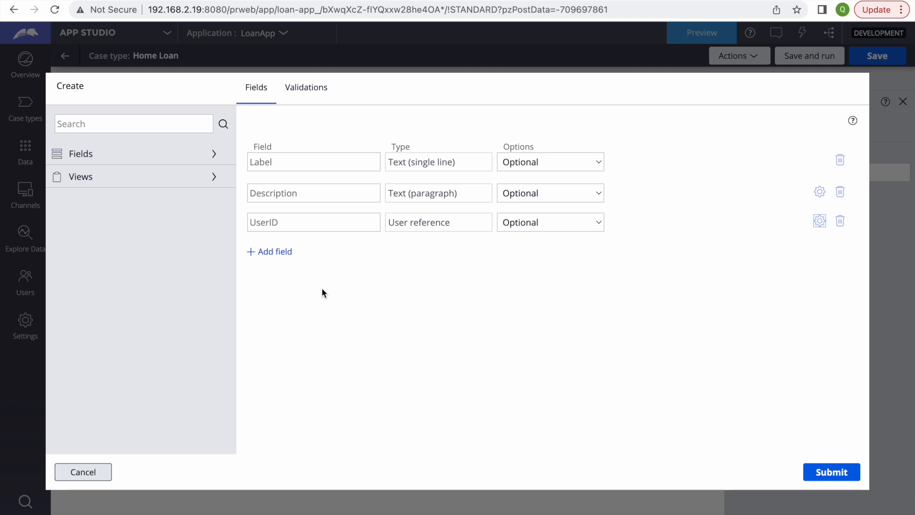
mouse_move(730, 408)
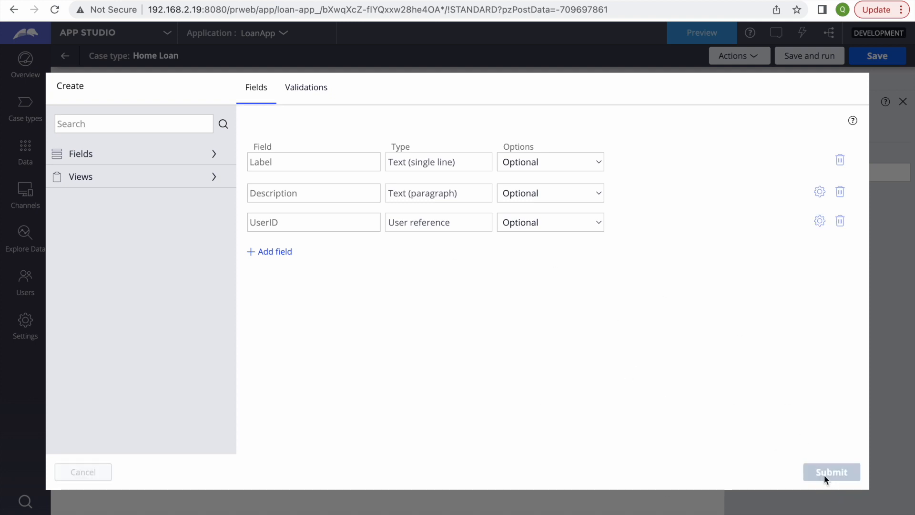
left_click(830, 471)
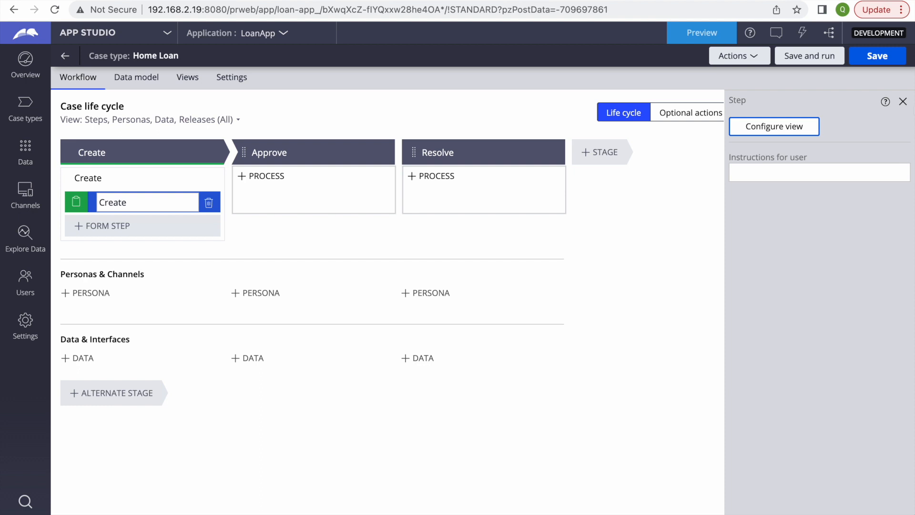
Step: Save, preview a new Home Loan, and search ADMIN1 to set UserID to Admin1
left_click(810, 55)
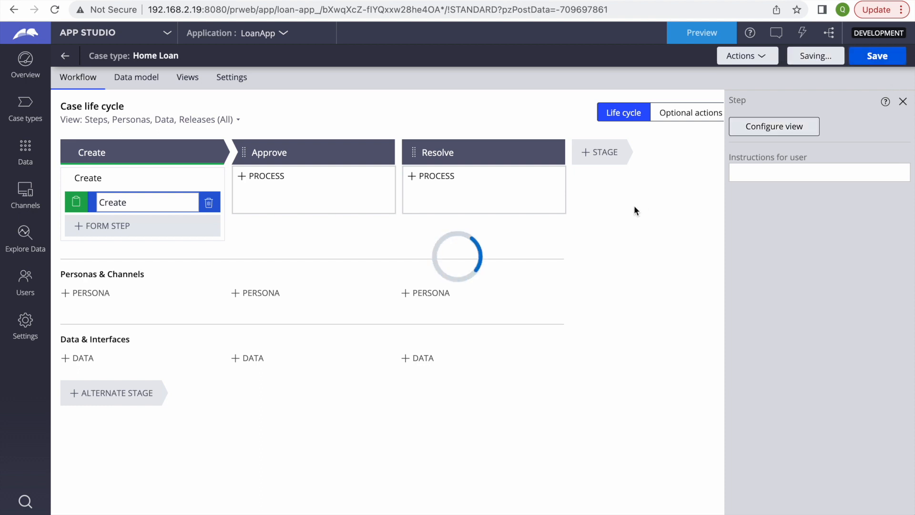
left_click(701, 32)
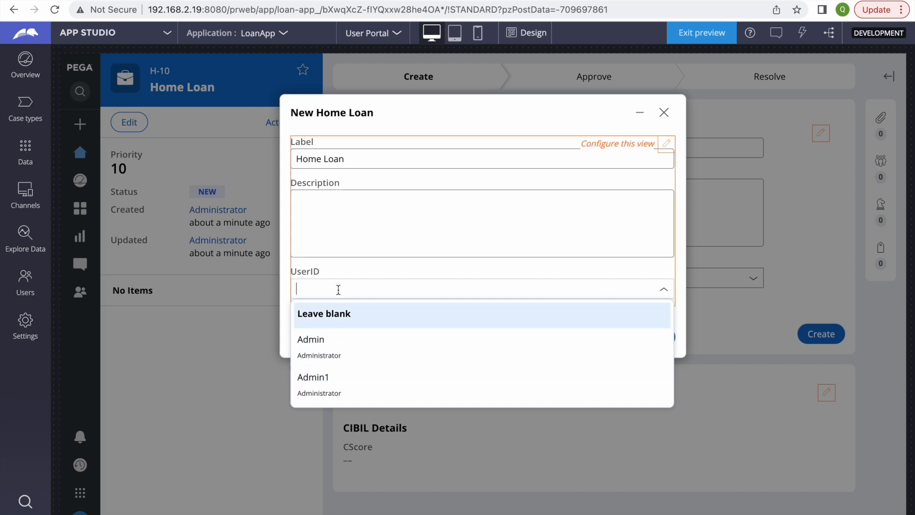
type("ADMIN1")
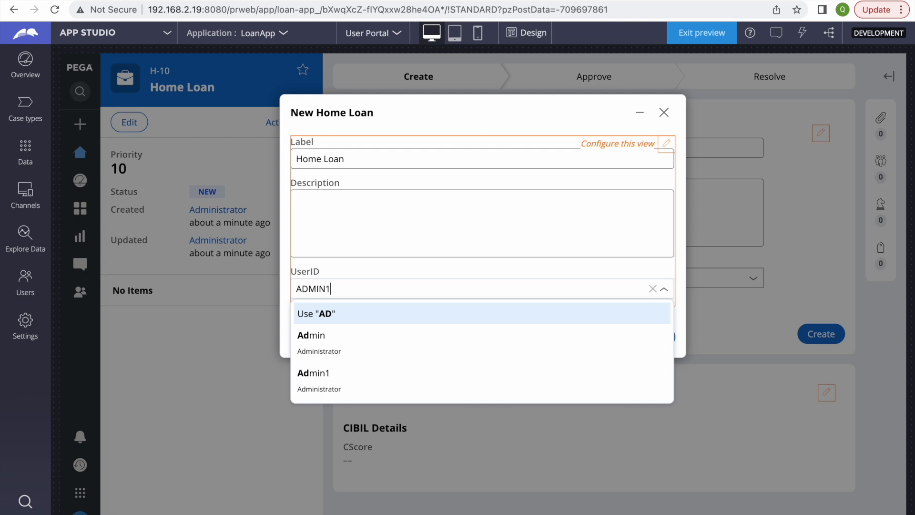
left_click(314, 380)
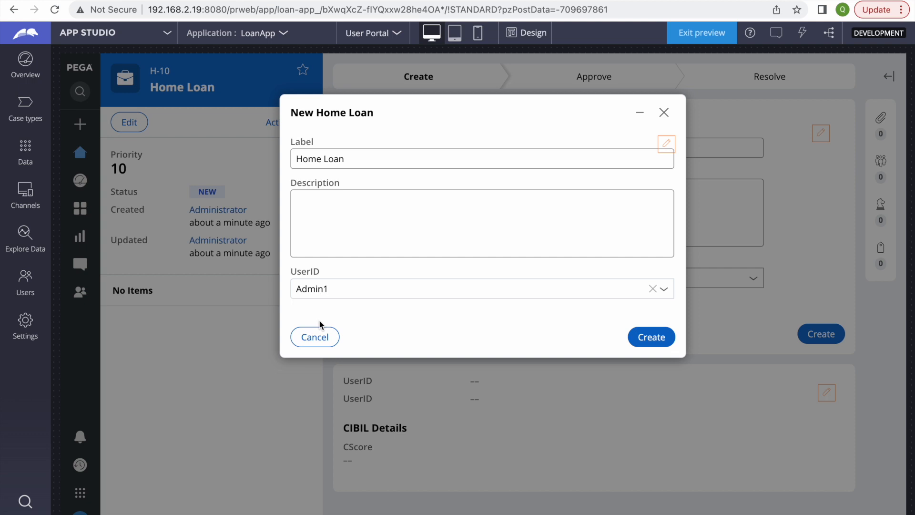
mouse_move(678, 104)
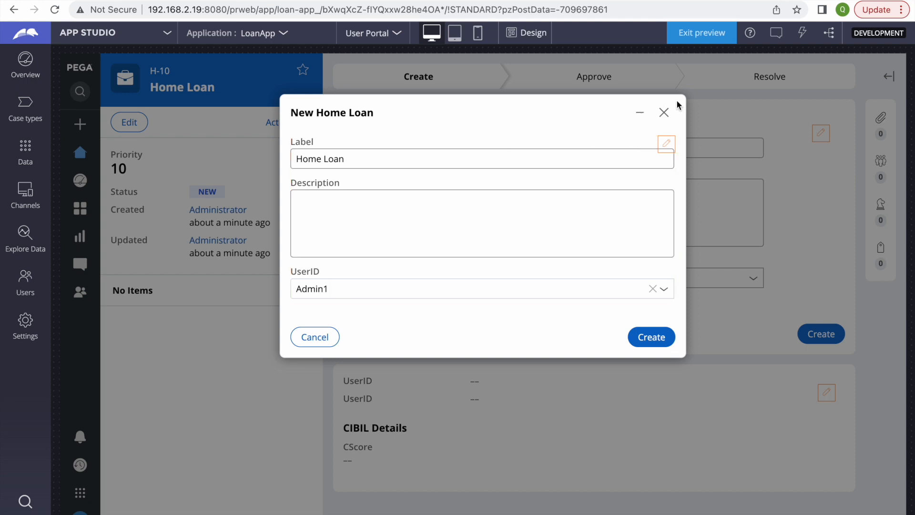
Step: Switch to Dev Studio and view the UserID cell's D_pzOperatorsByApplication list source
left_click(664, 112)
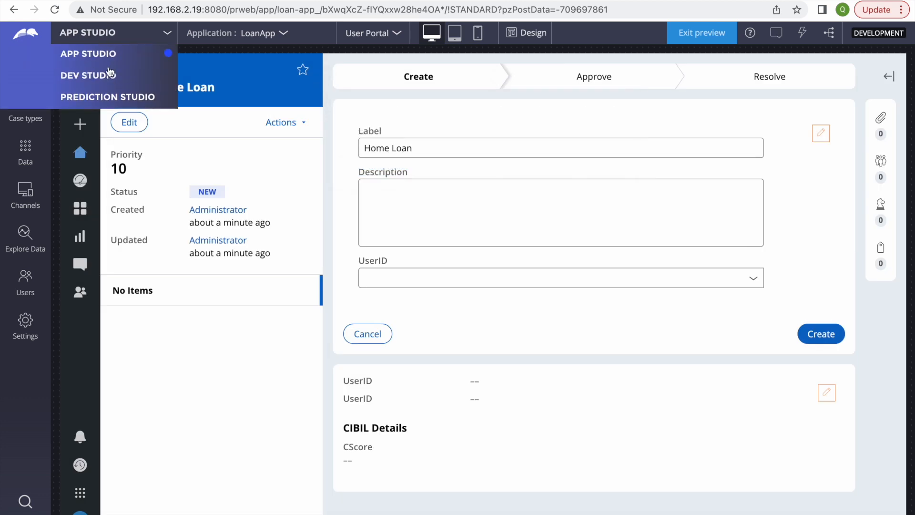
left_click(88, 75)
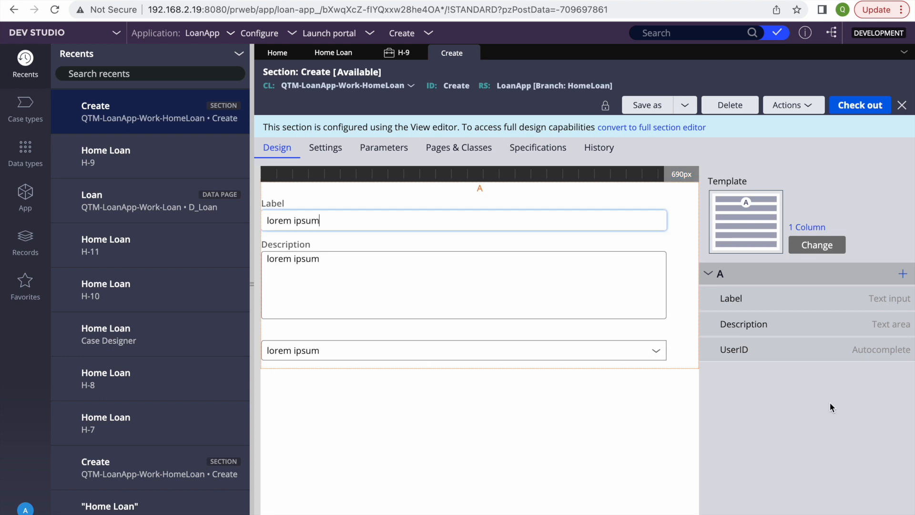
left_click(734, 349)
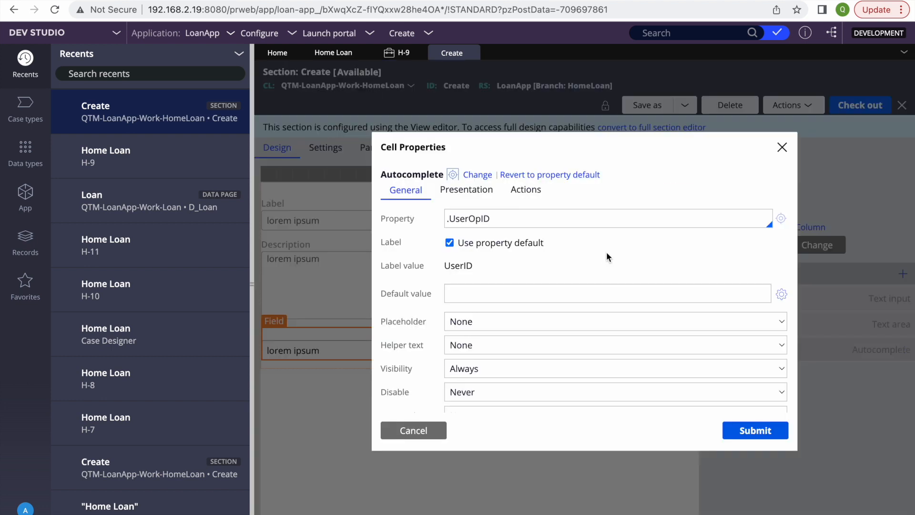
scroll("down", 3)
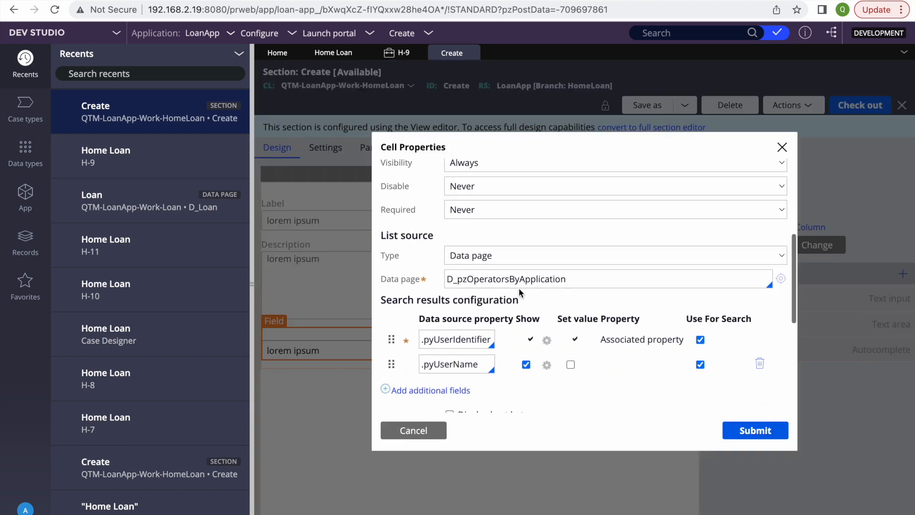
triple_click(506, 278)
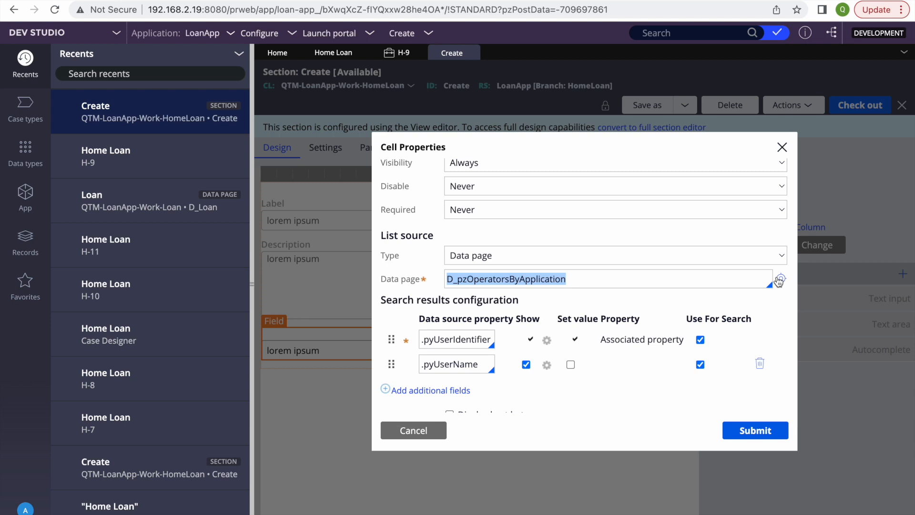
Step: Open the D_pzOperatorsByApplication data page and its pzOperatorsByApplication report definition
left_click(781, 278)
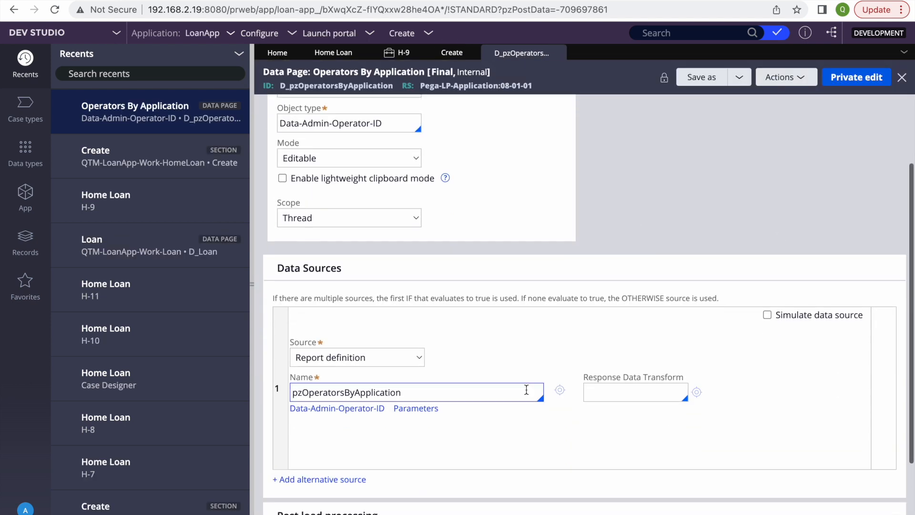
scroll("down", 3)
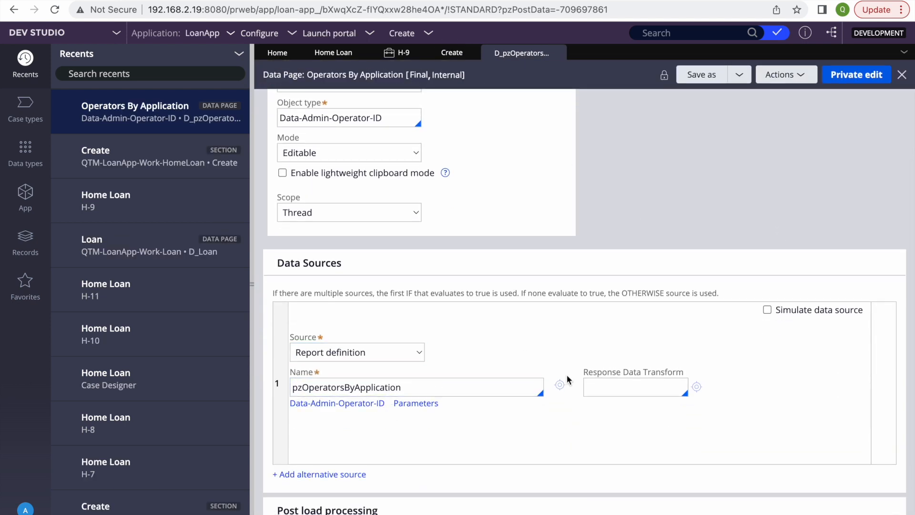
left_click(337, 403)
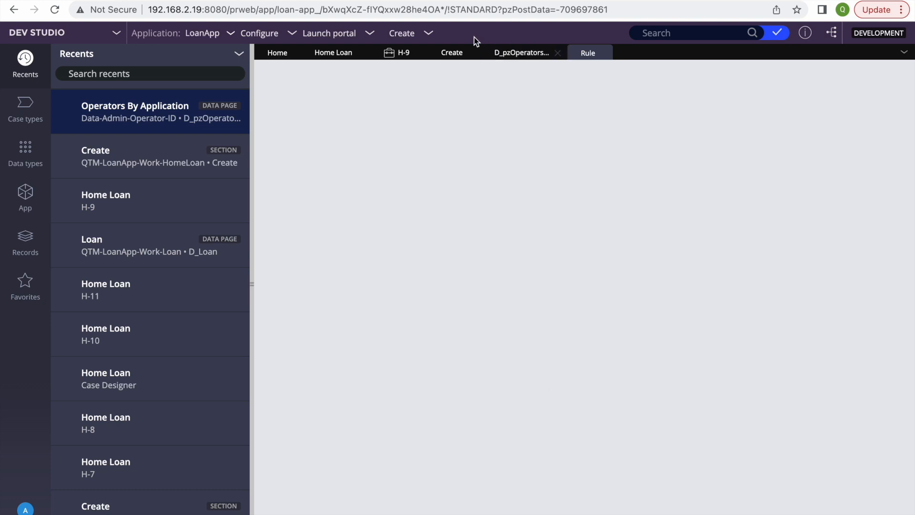
Step: Review the UserID field's data page setting in Create, then switch to the Home Loan record
left_click(452, 53)
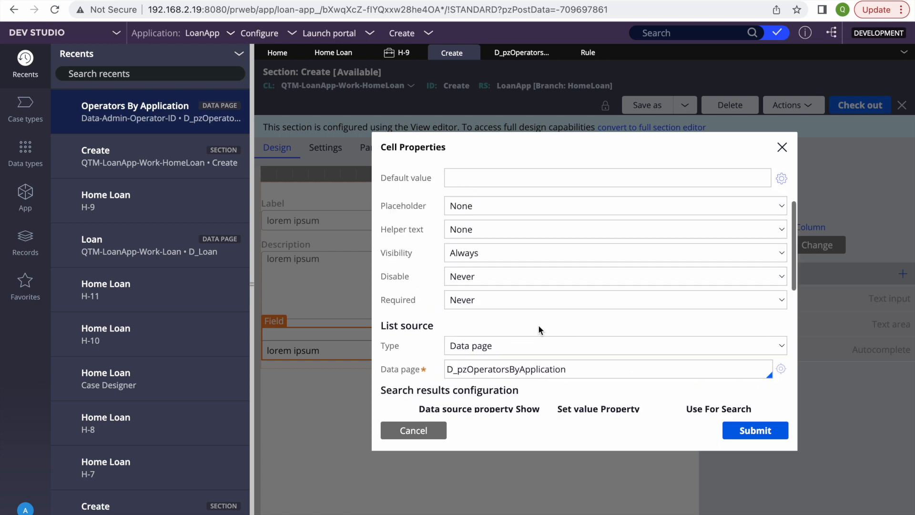
scroll("down", 3)
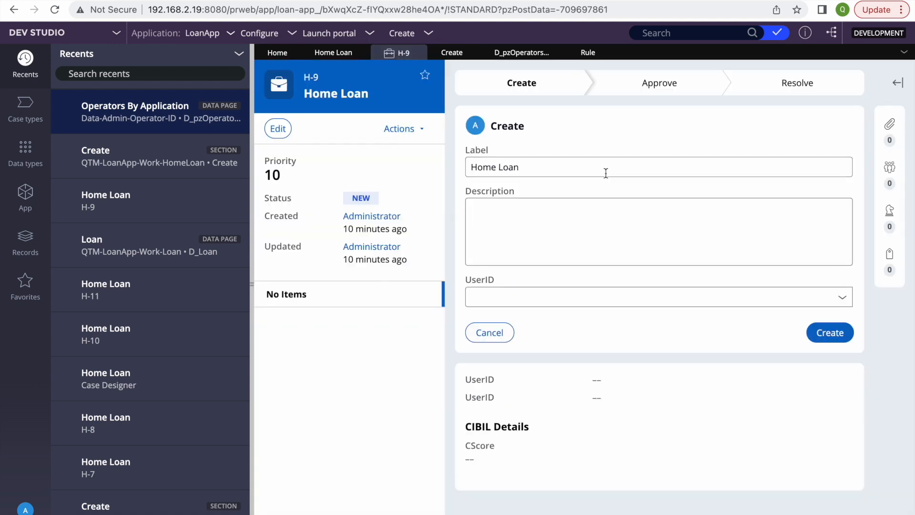
left_click(332, 52)
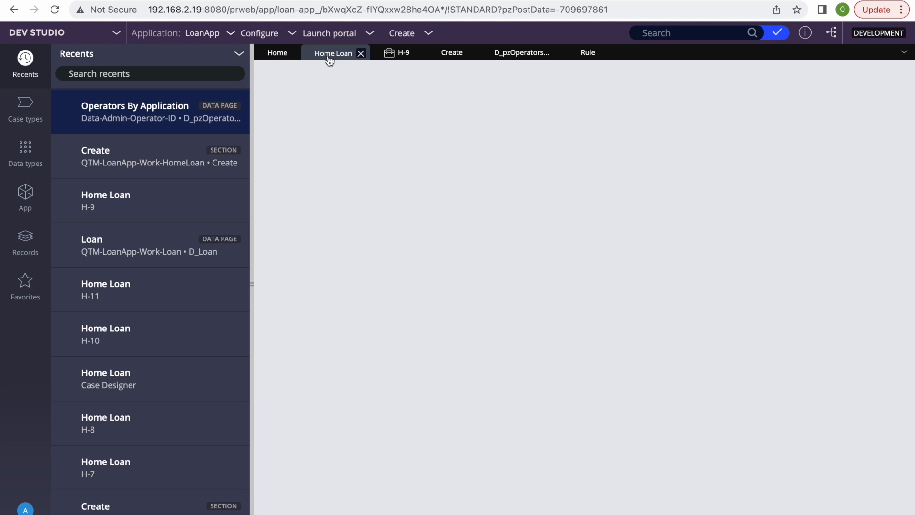
mouse_move(651, 216)
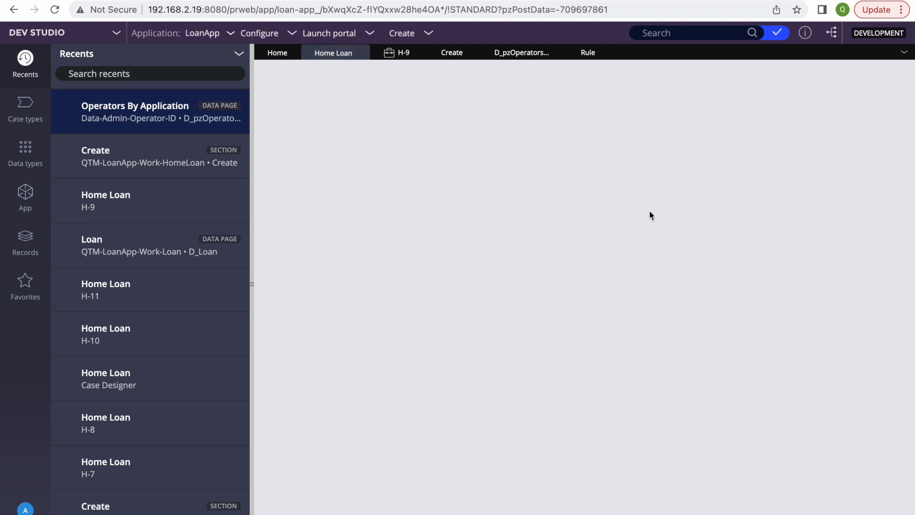